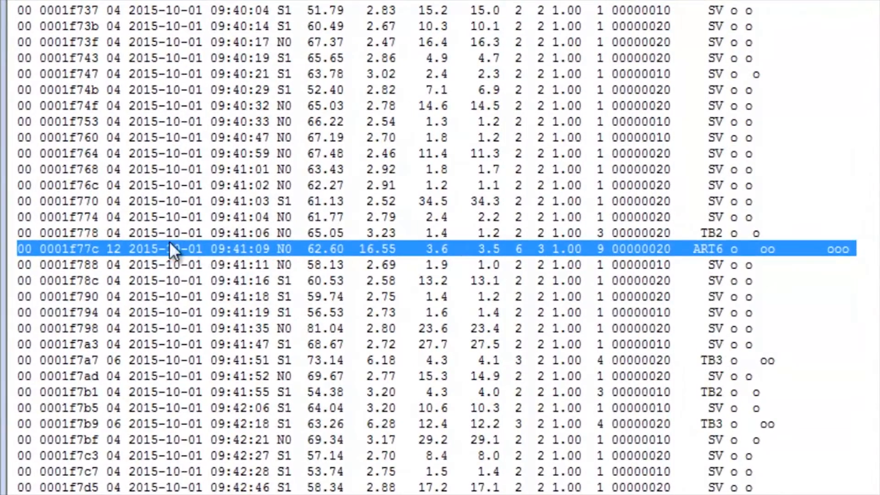
pyautogui.moveTo(189, 262)
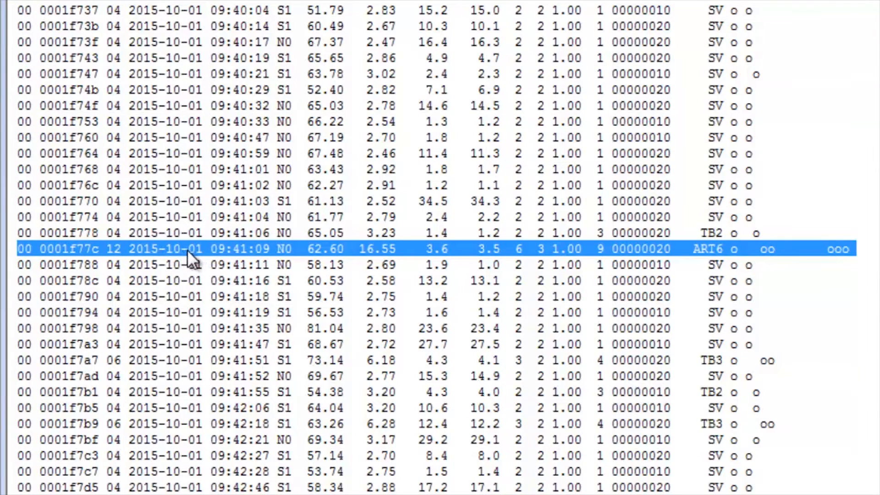
pyautogui.moveTo(294, 259)
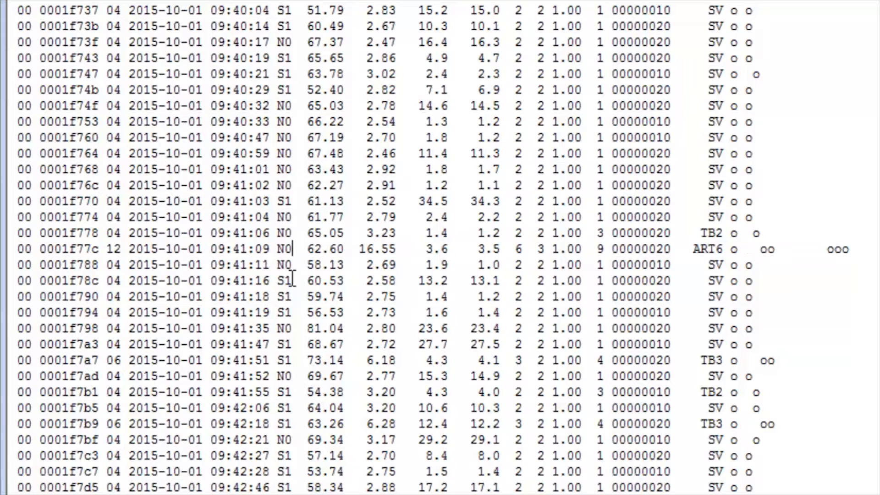
# - Pick out the ART6 vehicle's 16.55 wheelbase and 1.00 Rho value in the individual report
pyautogui.doubleClick(326, 249)
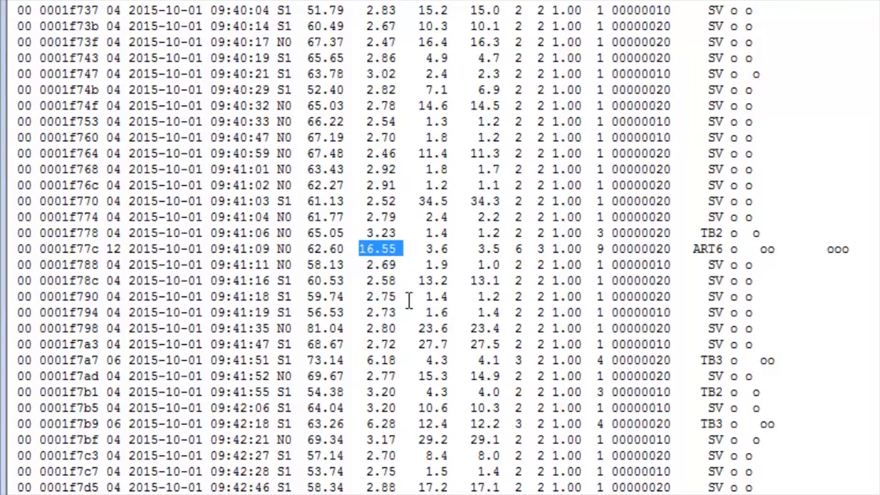
pyautogui.moveTo(501, 266)
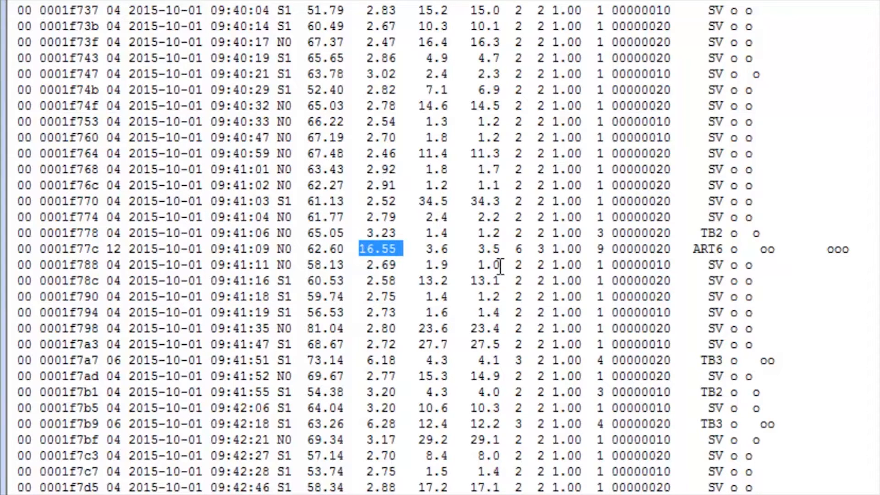
pyautogui.click(439, 249)
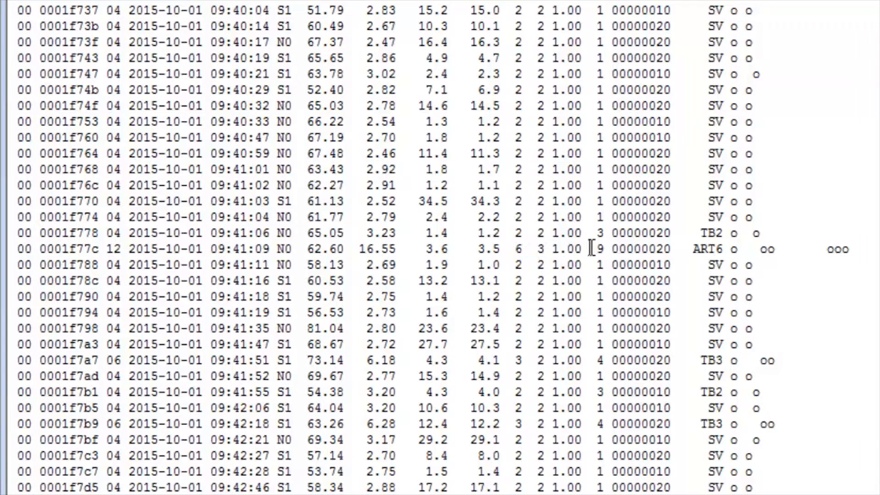
pyautogui.doubleClick(566, 249)
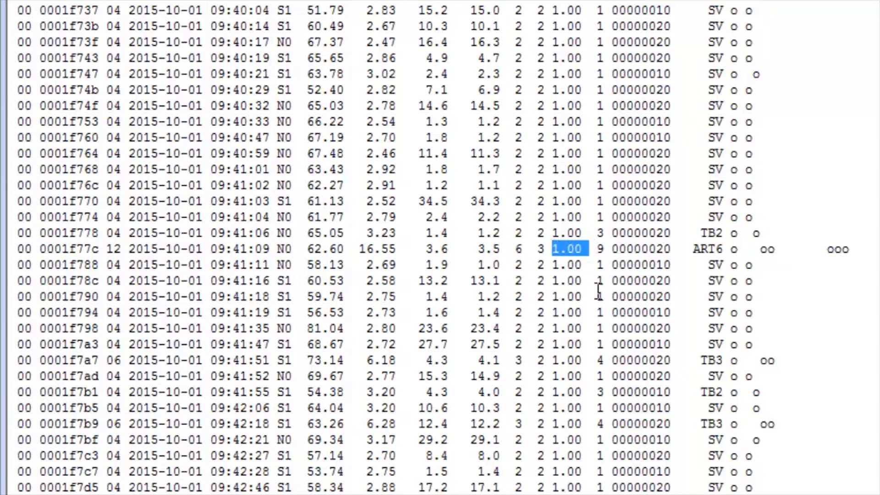
pyautogui.moveTo(623, 287)
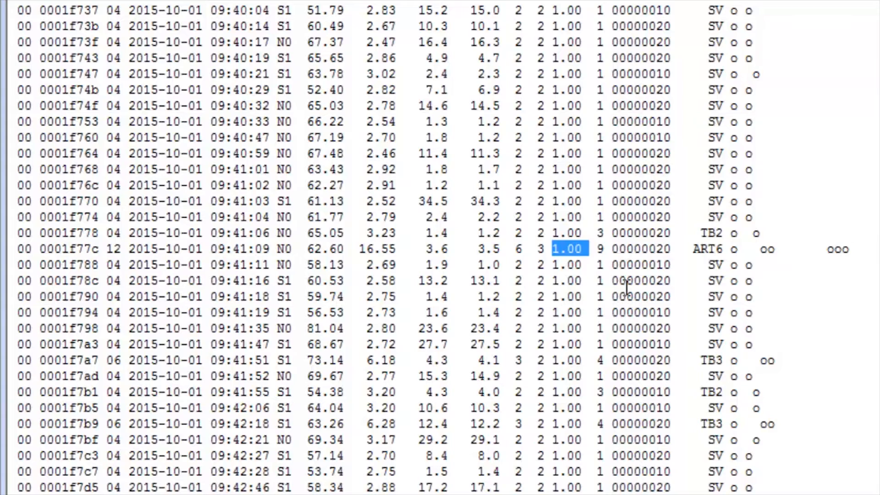
pyautogui.click(599, 249)
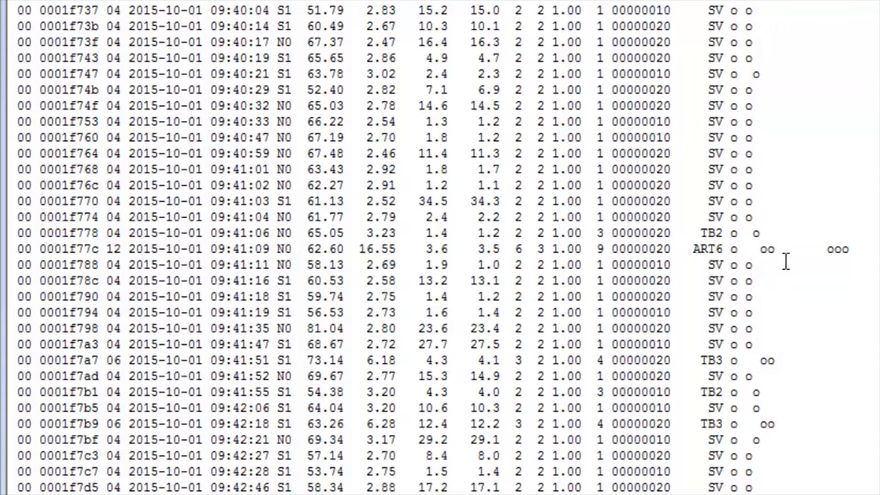
pyautogui.click(729, 249)
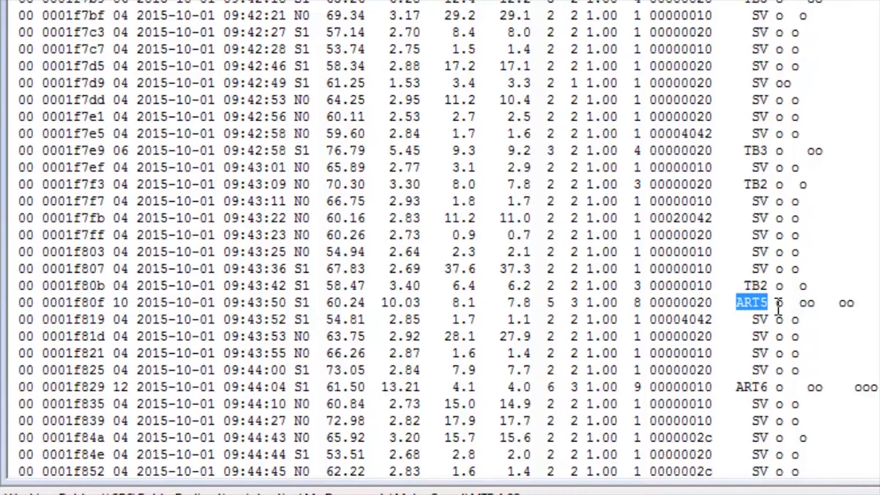
# - Mark the 09:43:50 vehicle's ART5 class and the 09:42:49 vehicle's 1.53 wheelbase
pyautogui.moveTo(752, 302); pyautogui.dragTo(842, 302)
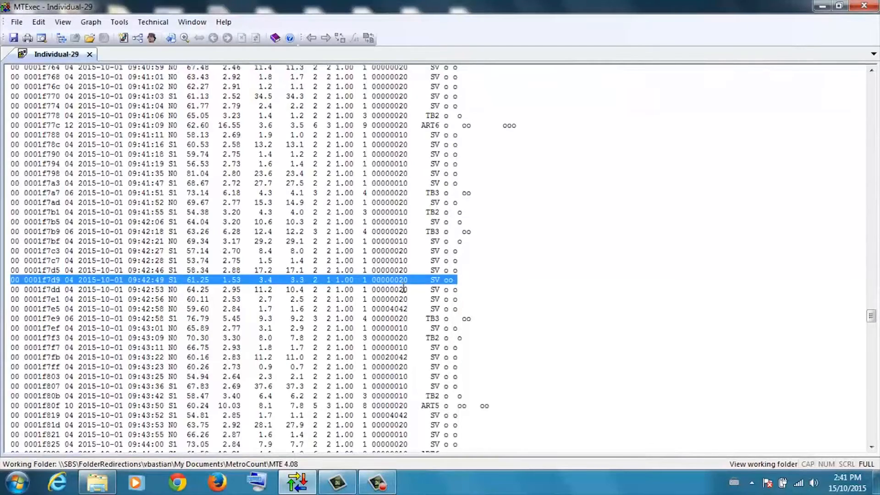
pyautogui.click(435, 281)
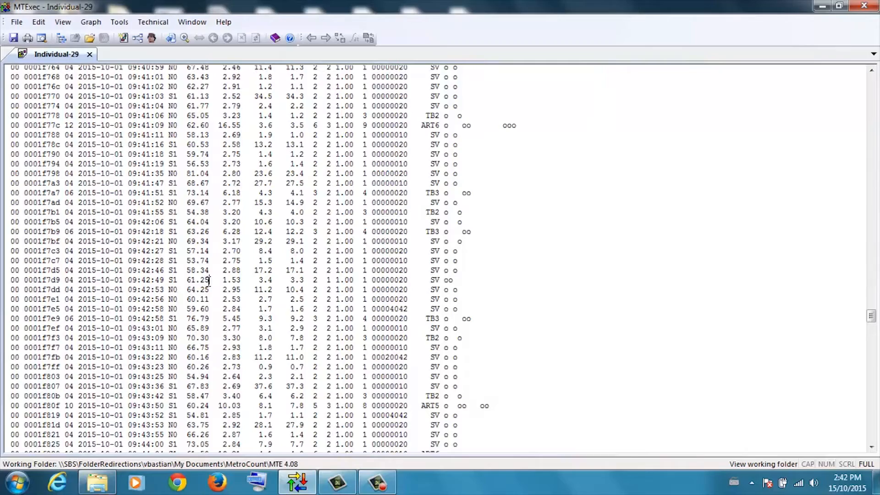
pyautogui.doubleClick(201, 280)
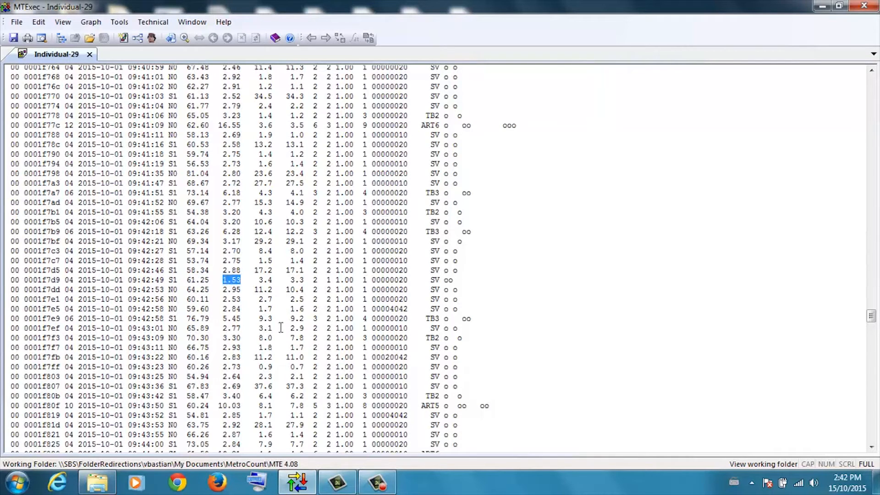
pyautogui.moveTo(285, 343)
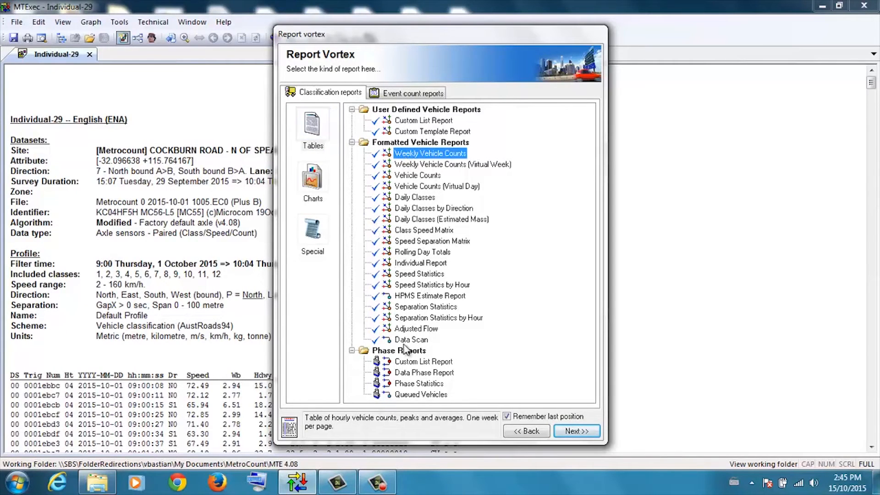
# - Preview the Class Speed Matrix report, then the Vehicle Flow chart among the chart-type reports
pyautogui.click(425, 230)
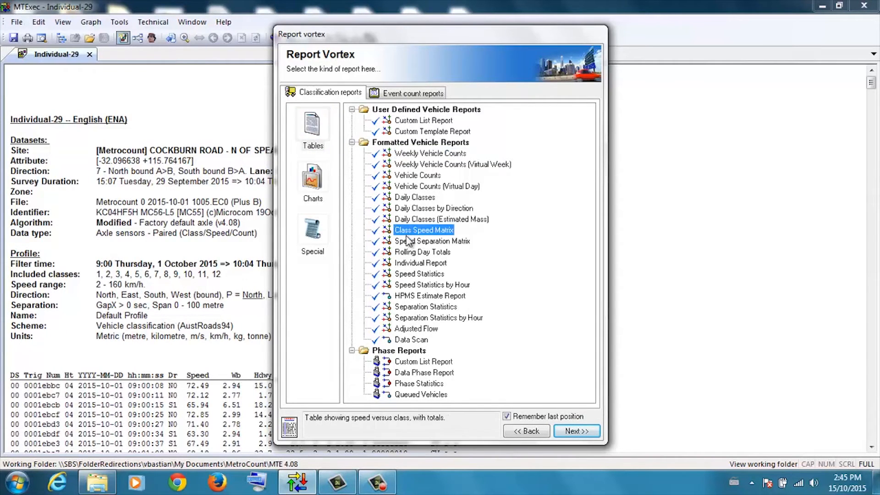
pyautogui.click(312, 177)
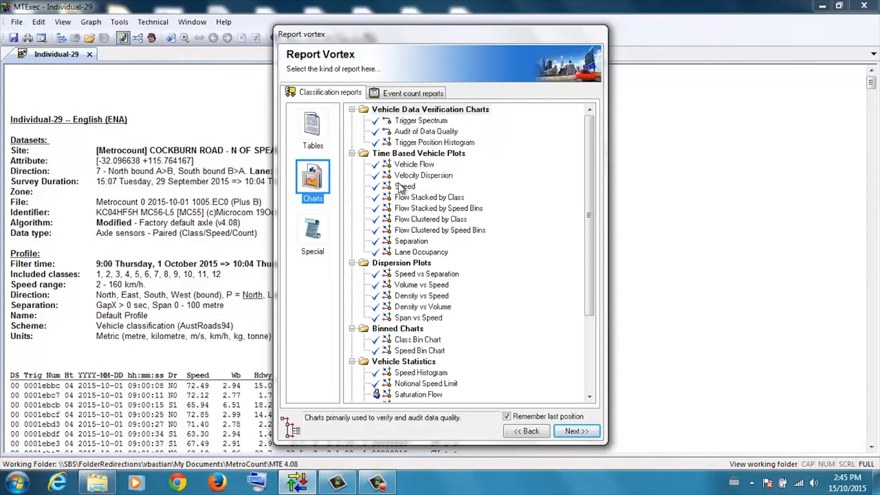
pyautogui.click(413, 164)
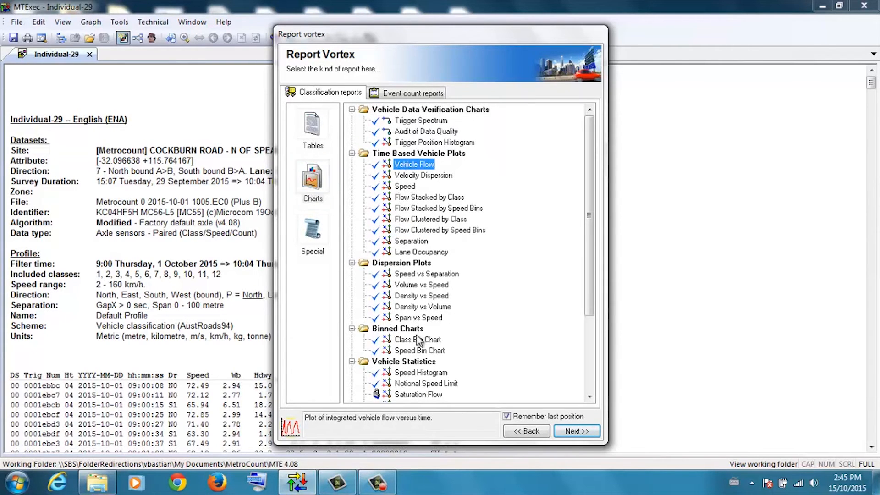
pyautogui.click(421, 372)
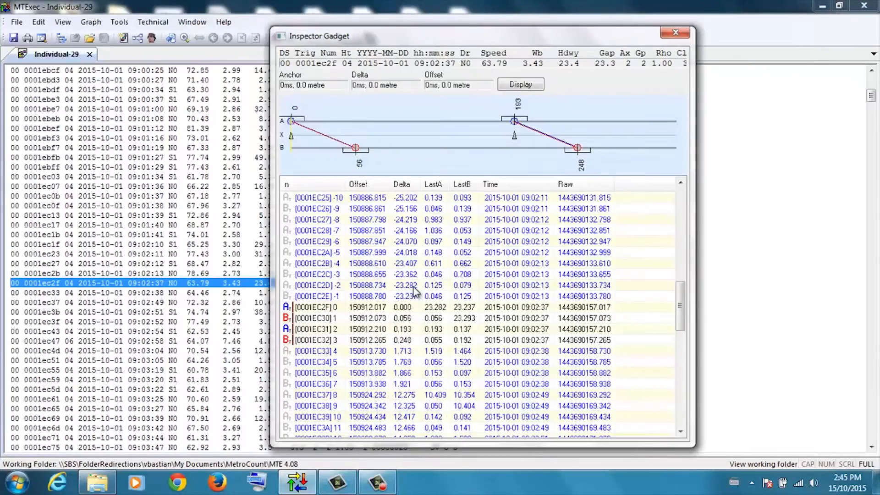
pyautogui.moveTo(682, 343)
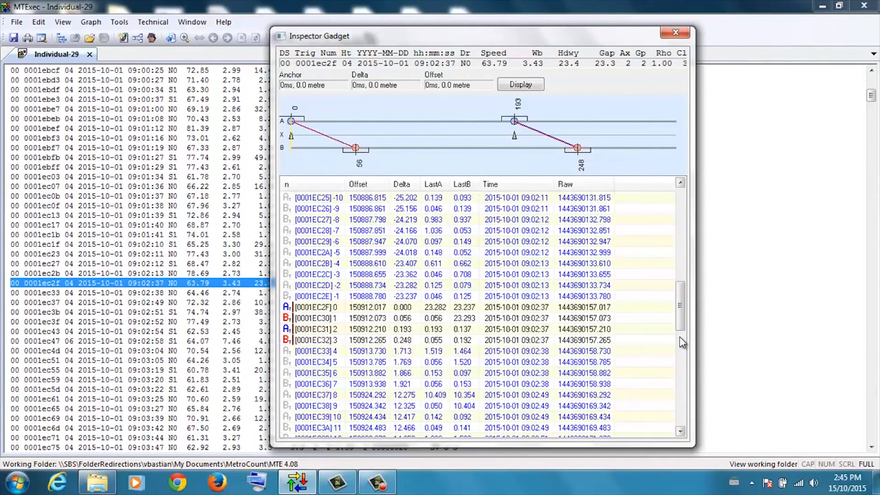